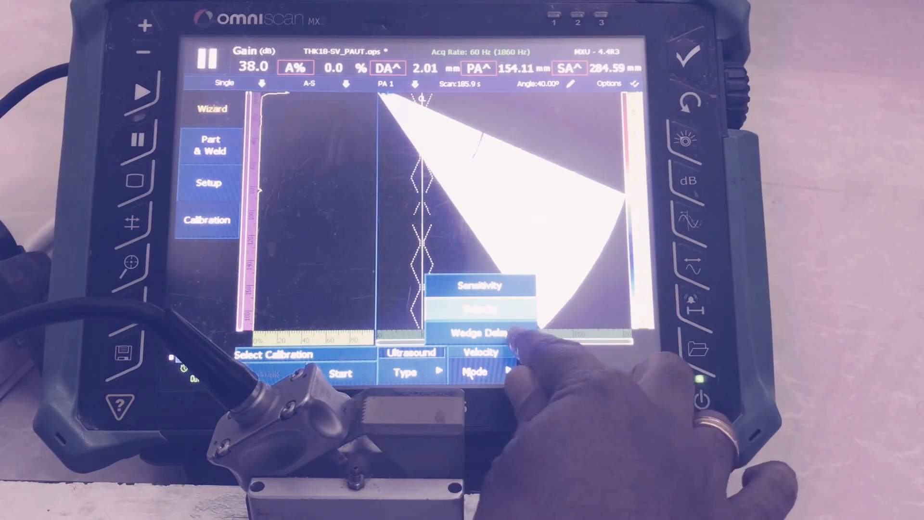
- Choose Wedge Delay as the calibration type in Select Calibration
click(477, 333)
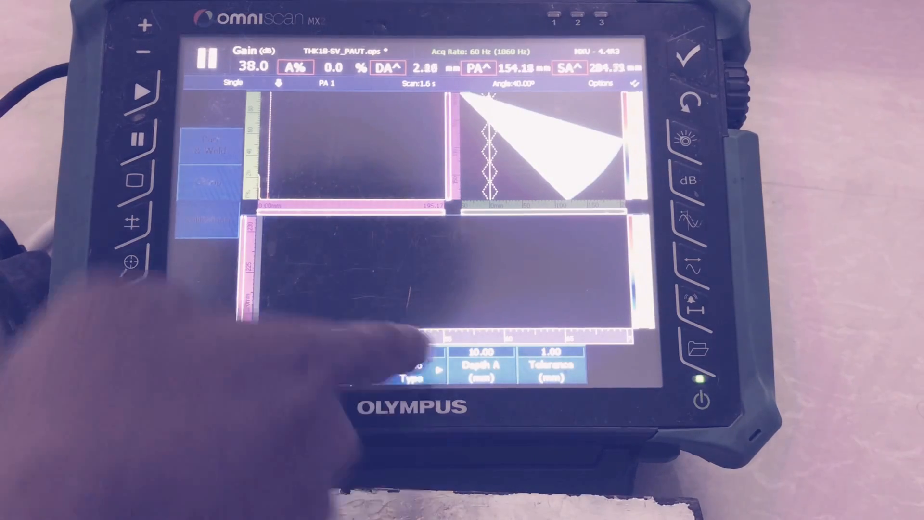
click(413, 369)
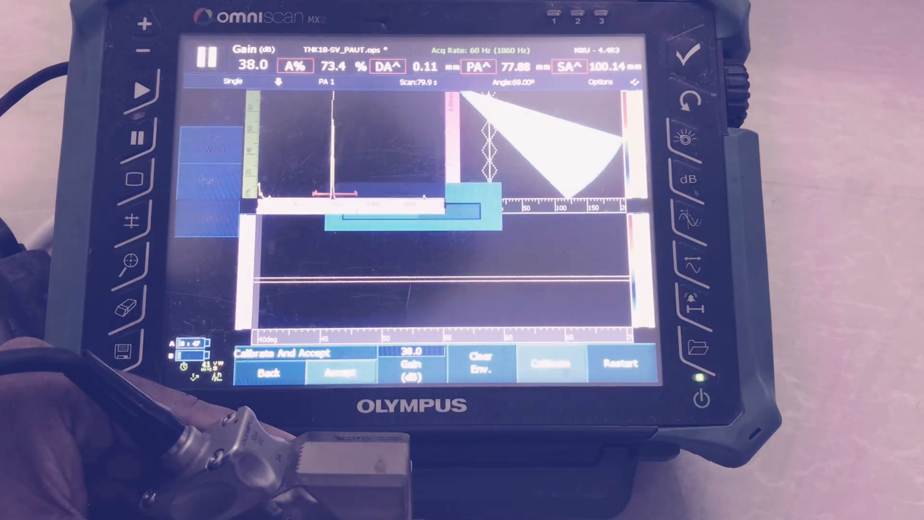
- Calibrate the wedge delay across all beam angles from the drawn radius envelope
click(551, 363)
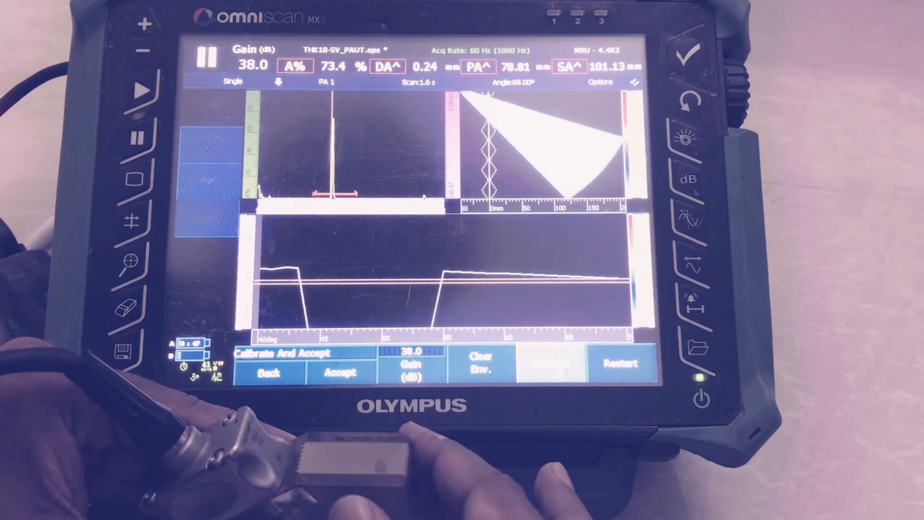